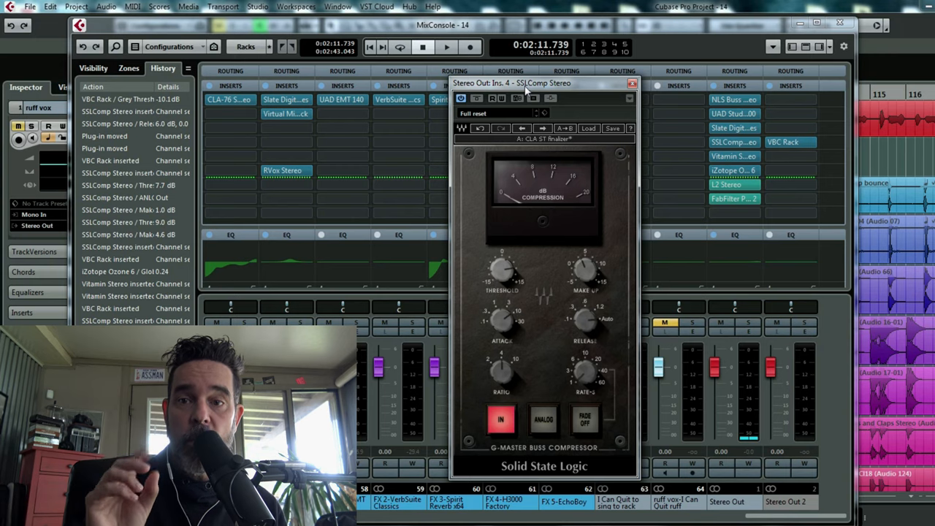
Start playback and adjust the SSLComp Stereo threshold on Stereo Out
click(464, 47)
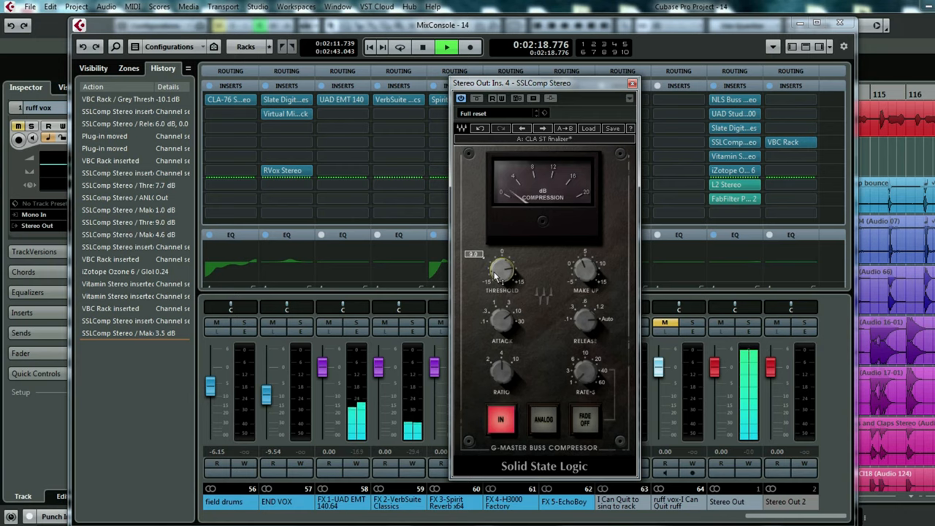
drag(500, 270, 501, 263)
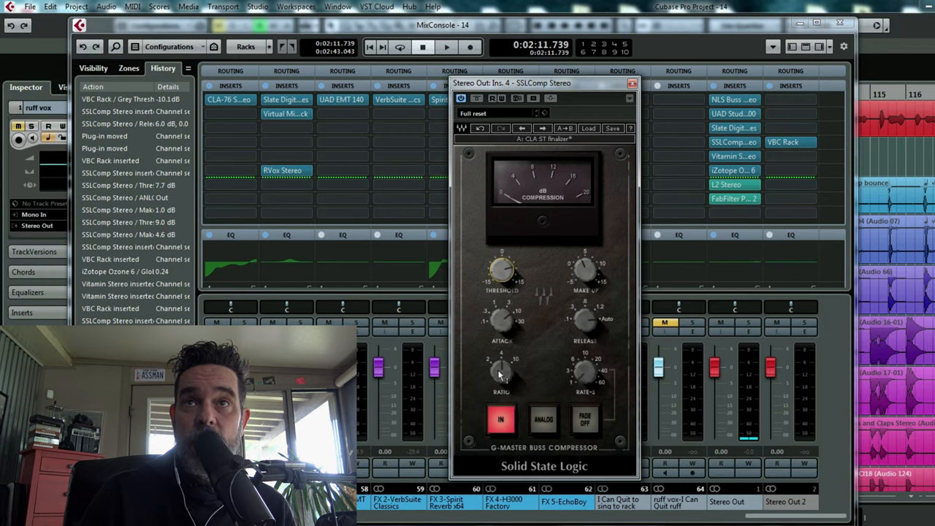
Change the SSLComp Stereo ratio knob to a new setting
drag(502, 369, 500, 374)
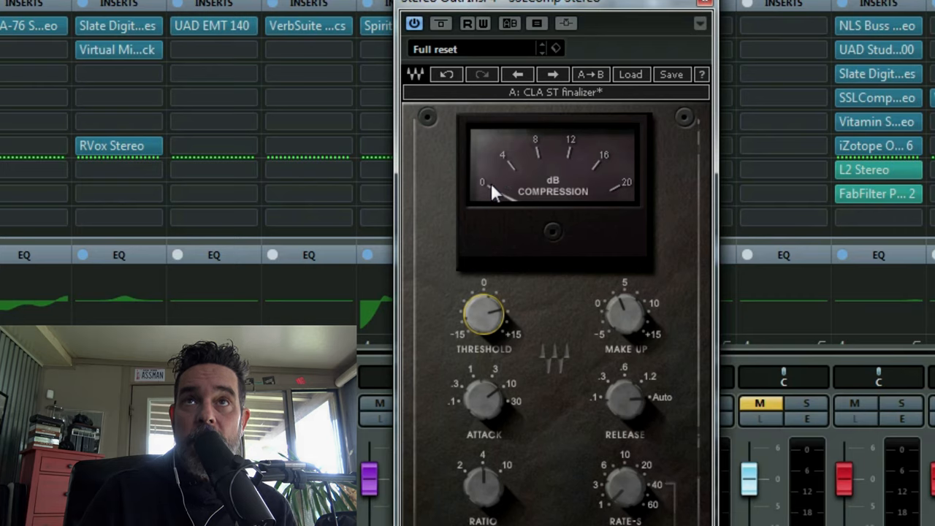
mouse_move(526, 162)
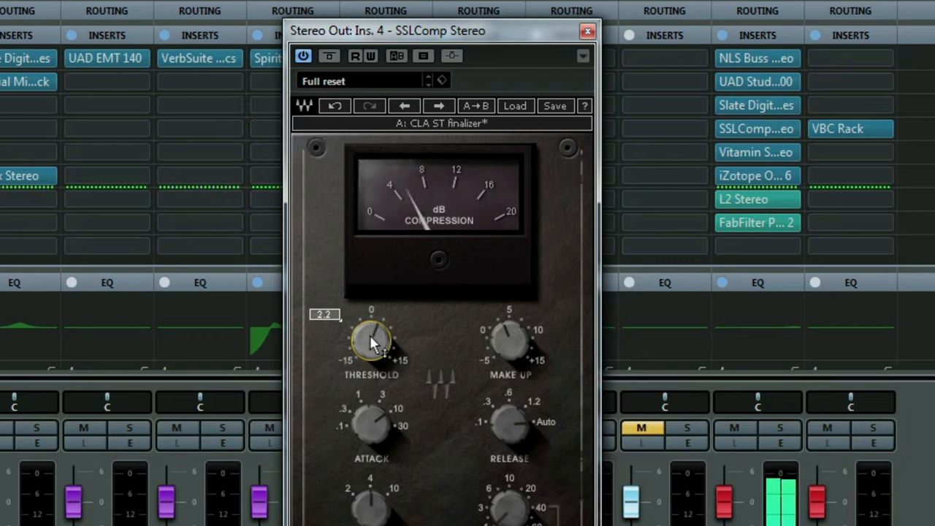
Lower the SSLComp threshold to about 2.4 for light compression
drag(371, 340, 371, 347)
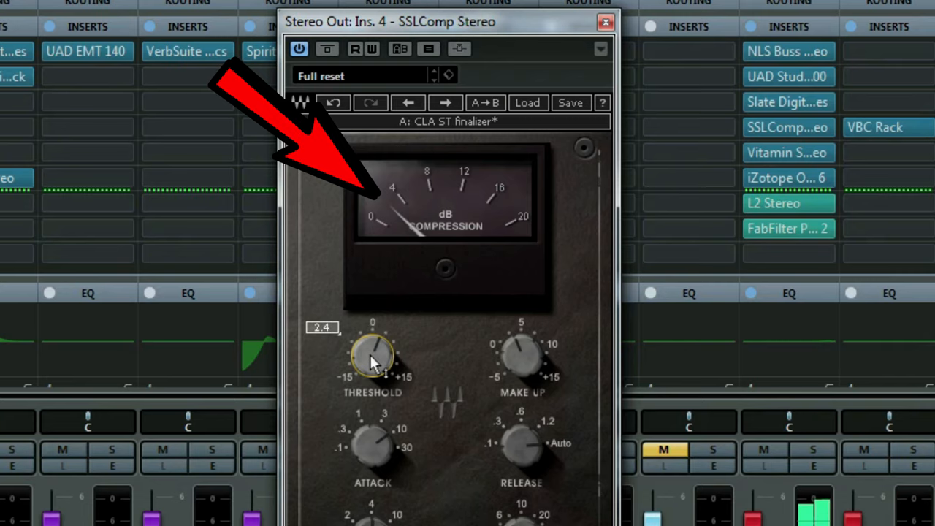
Fine-tune the threshold, ending around 6.8, so gain reduction peaks near 3 dB
drag(373, 358, 380, 343)
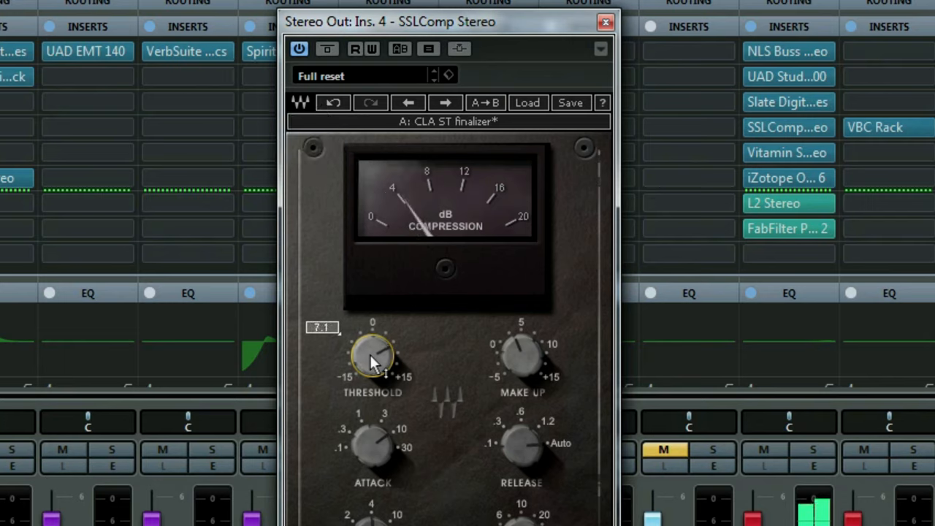
drag(373, 358, 373, 336)
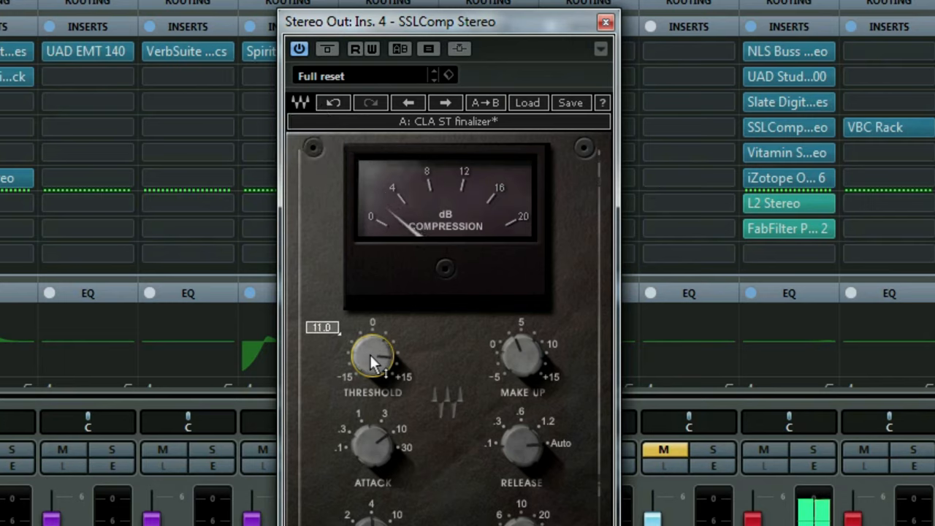
drag(373, 355, 372, 380)
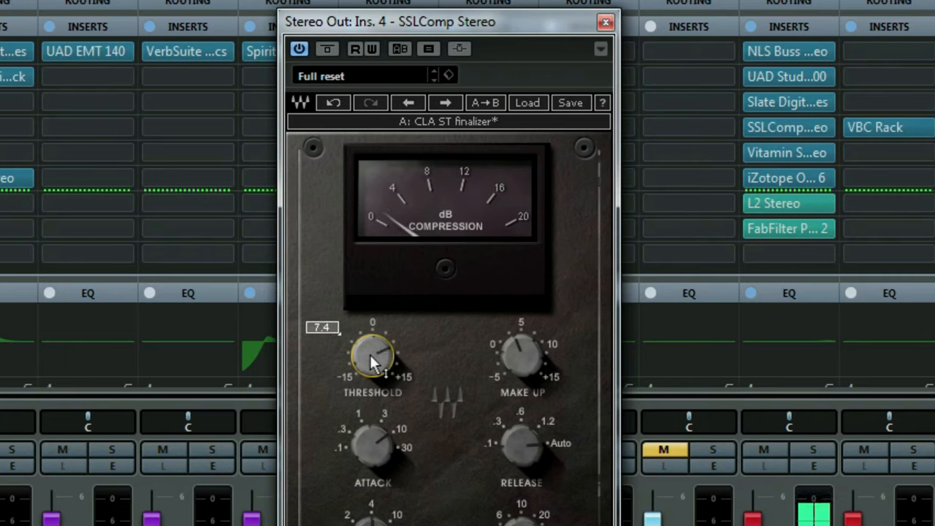
drag(372, 354, 372, 373)
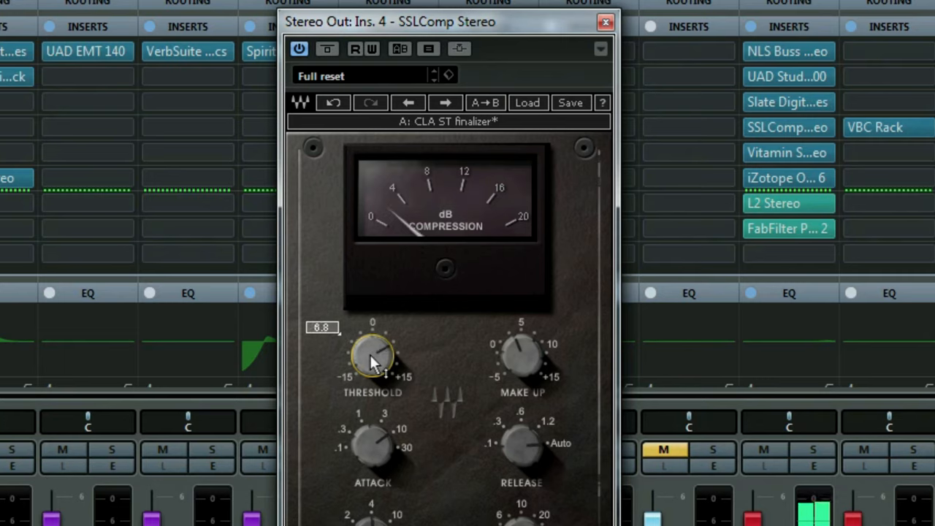